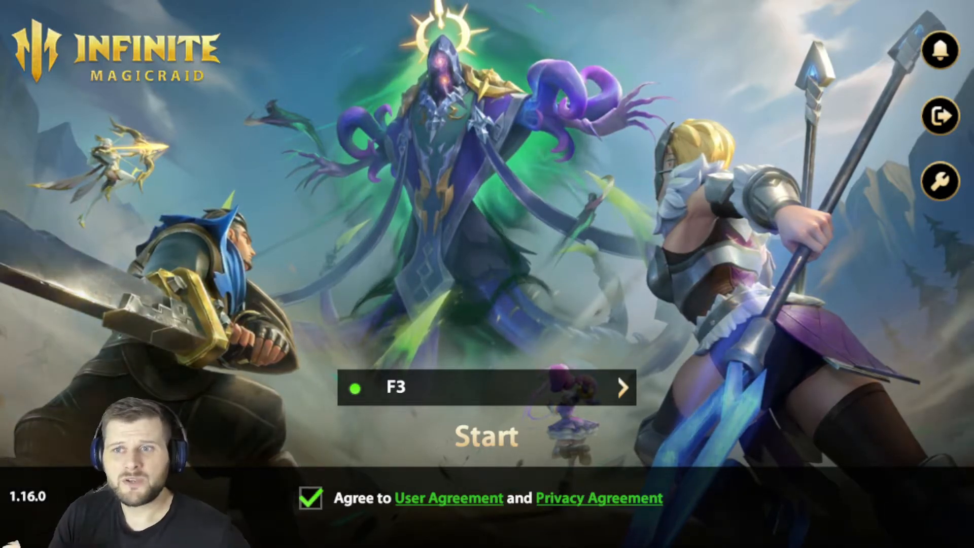
Step: Show the 4~4 server group, listing server F4 as Busy
left_click(486, 387)
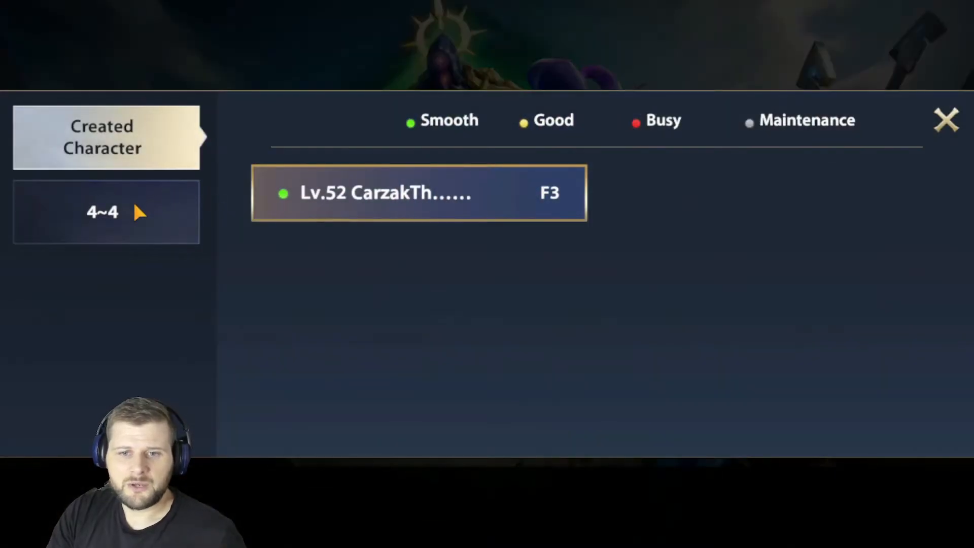
left_click(106, 211)
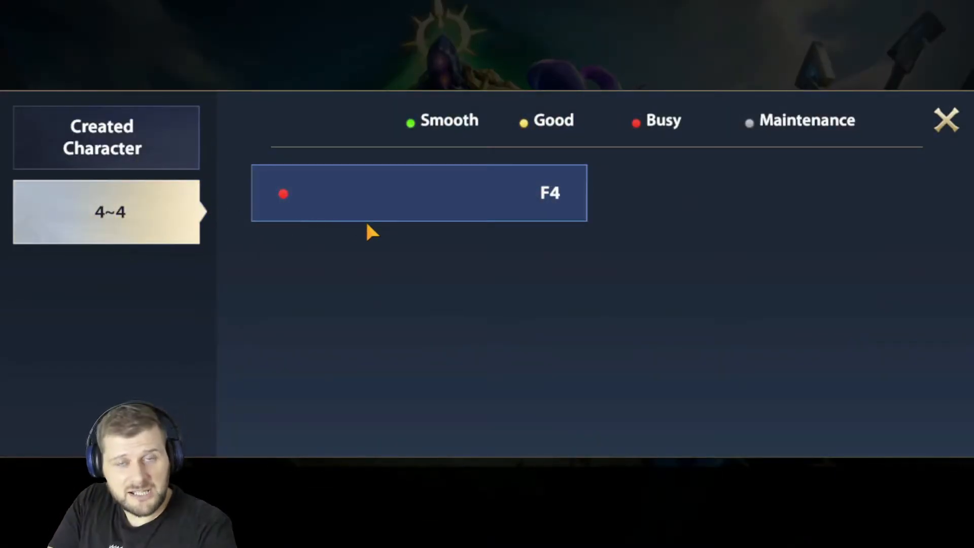
mouse_move(386, 289)
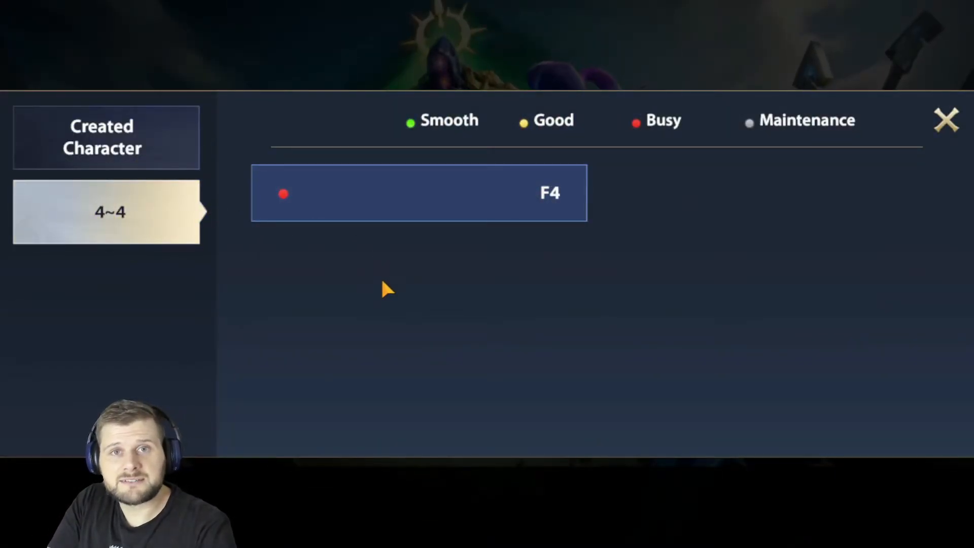